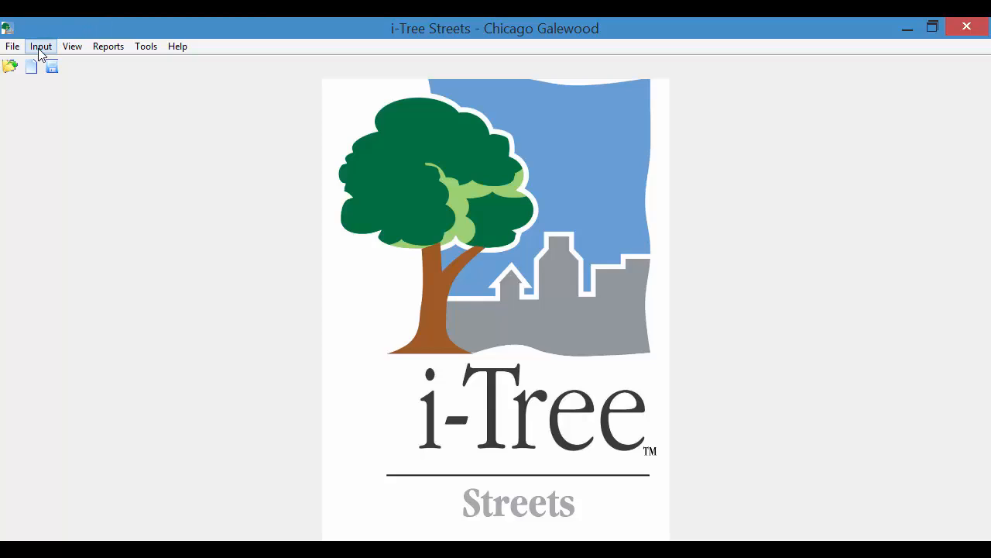
Bring up the User Defined Fields dialog via Input > Data Fields
left_click(41, 46)
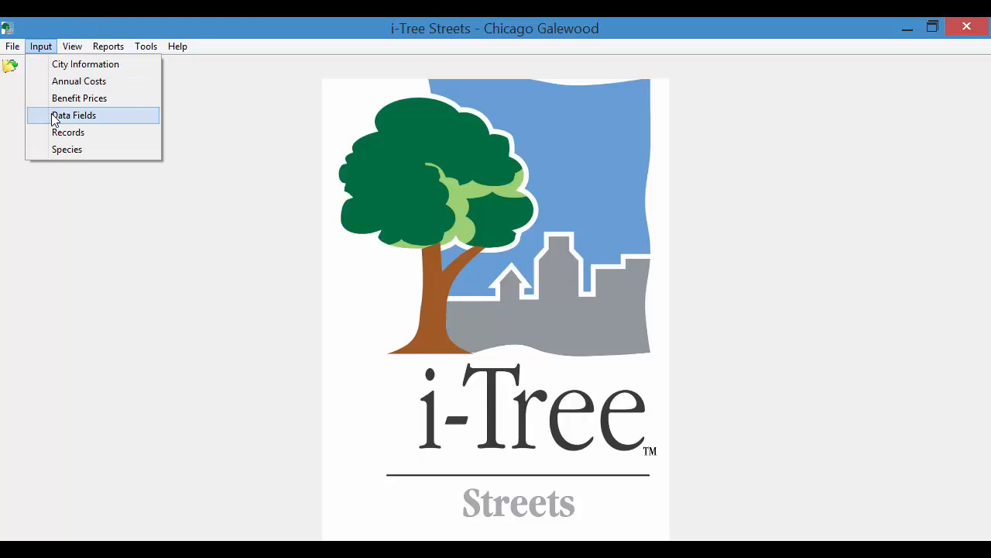
left_click(74, 114)
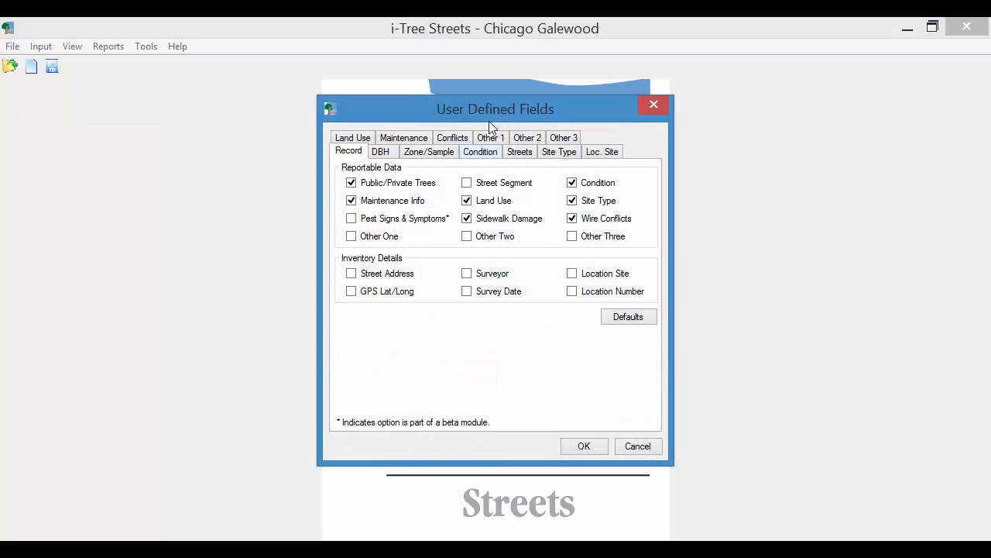
mouse_move(472, 112)
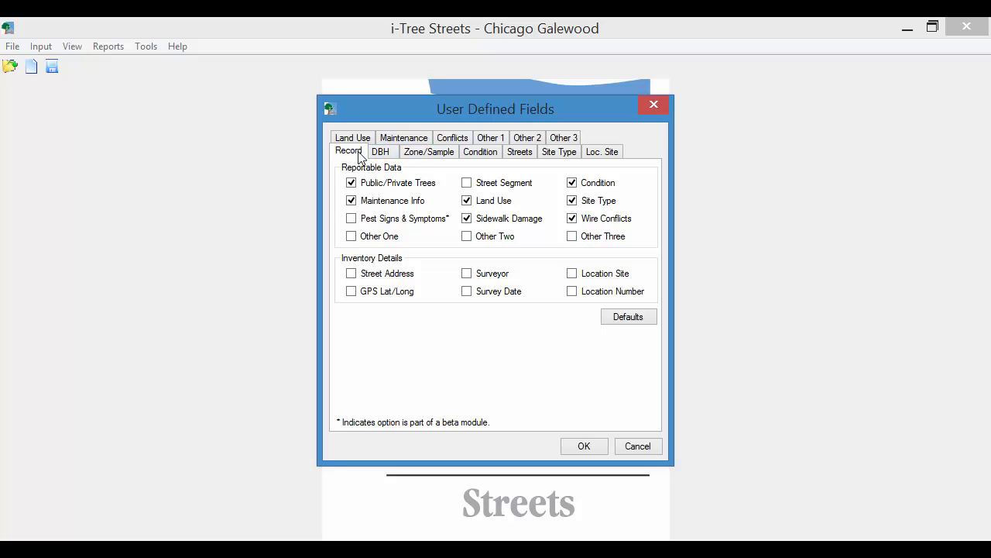
Enable Street Address, GPS Lat/Long, Surveyor, Survey Date, Location Site, Location Number and Other One for records
left_click(350, 216)
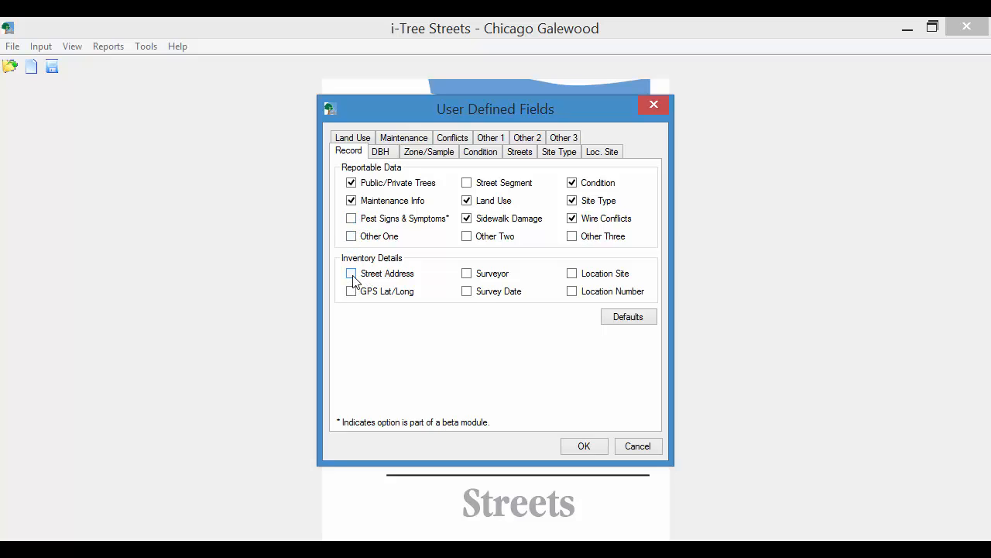
left_click(352, 273)
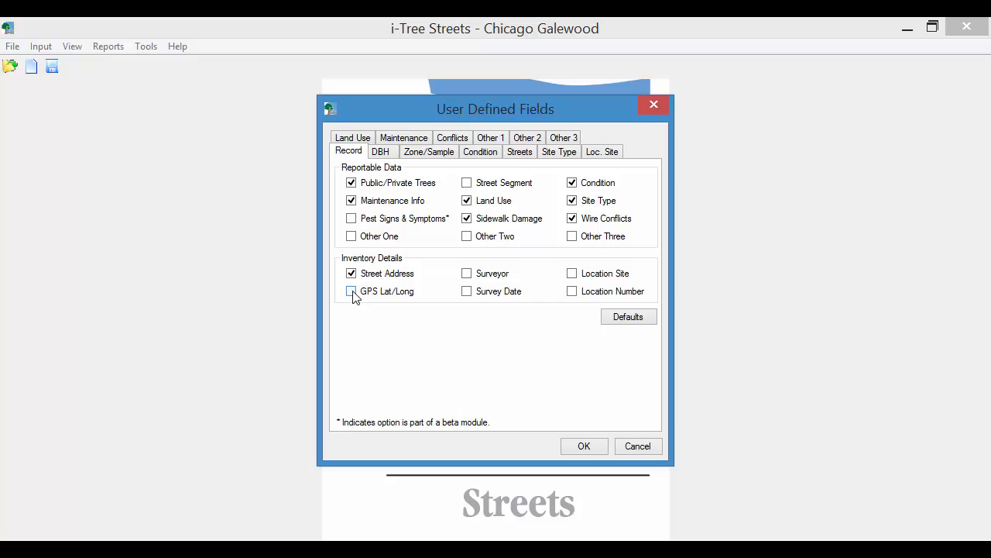
left_click(351, 291)
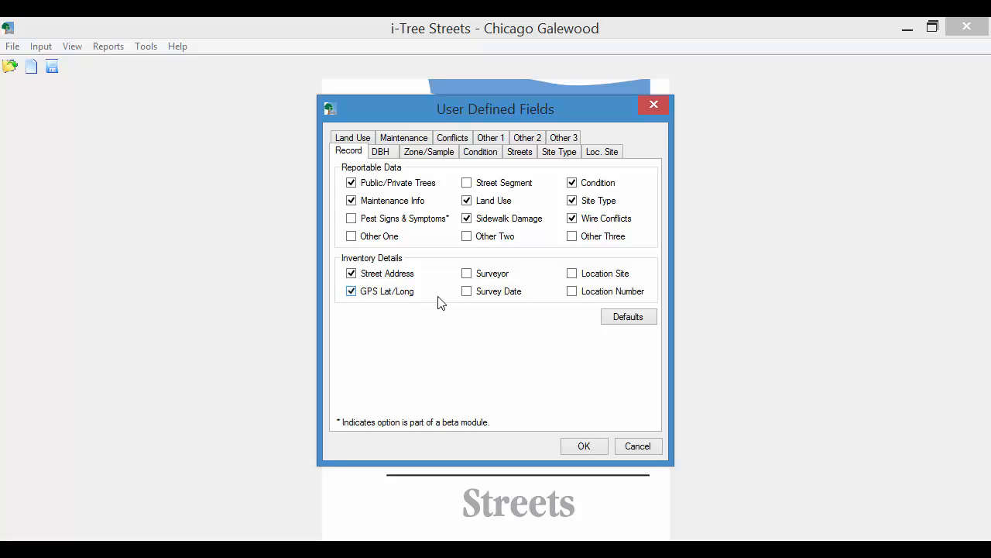
left_click(350, 272)
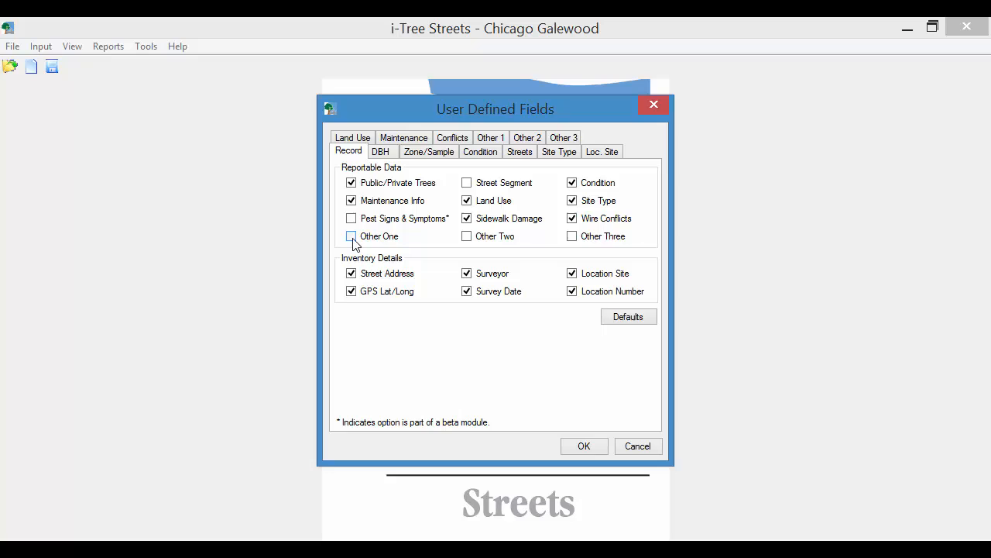
left_click(352, 236)
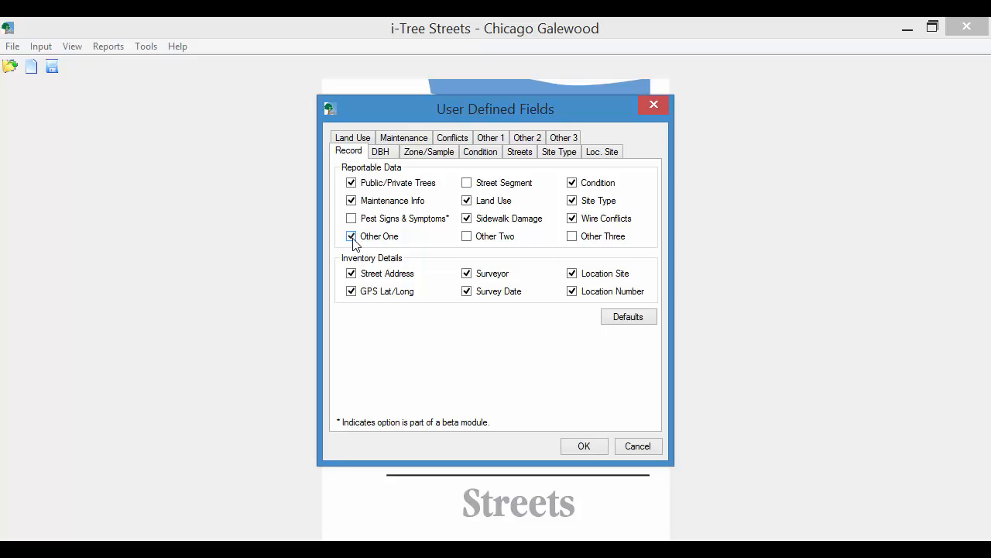
left_click(468, 291)
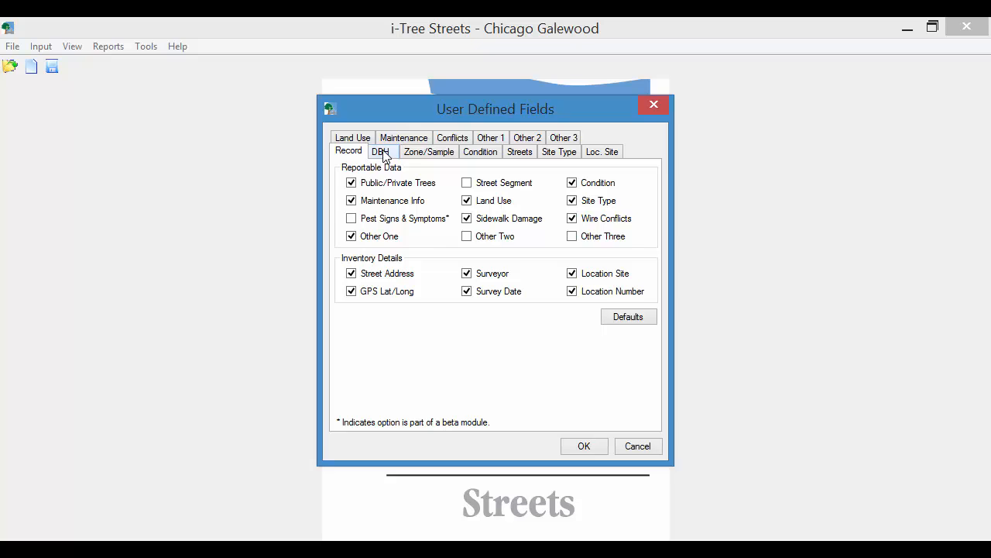
Try DBH as an exact measurement, keep it recorded by class in inches, and show Zone/Sample settings
left_click(381, 152)
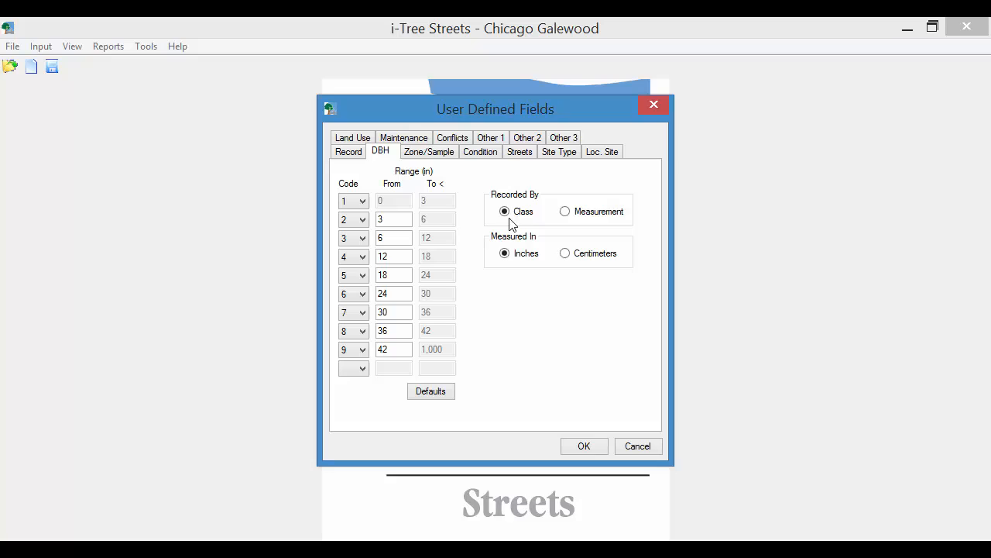
left_click(564, 211)
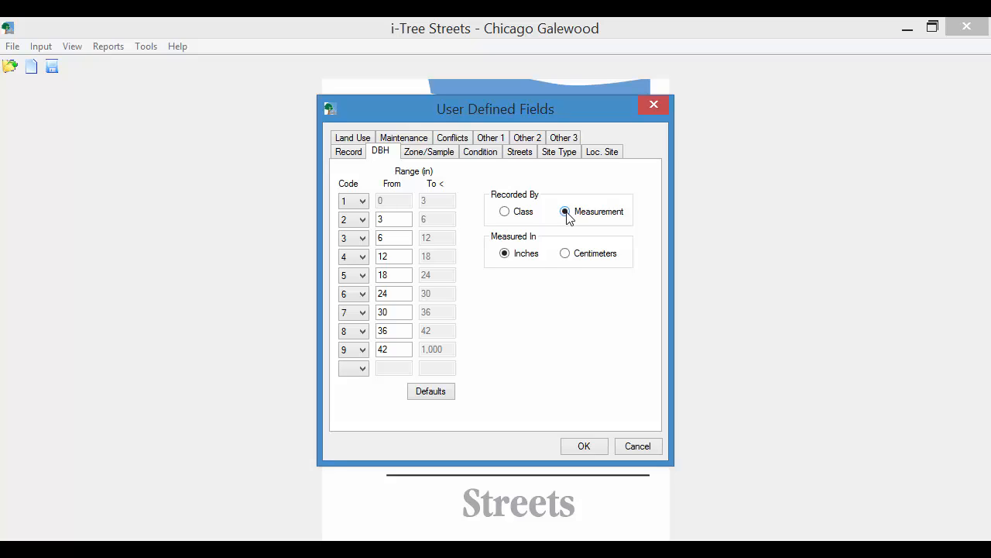
left_click(505, 210)
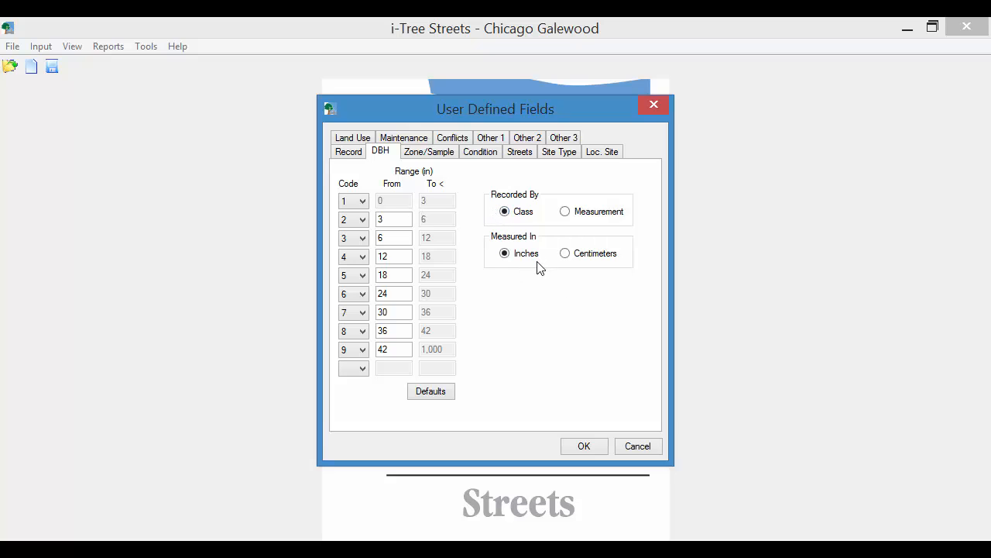
mouse_move(561, 256)
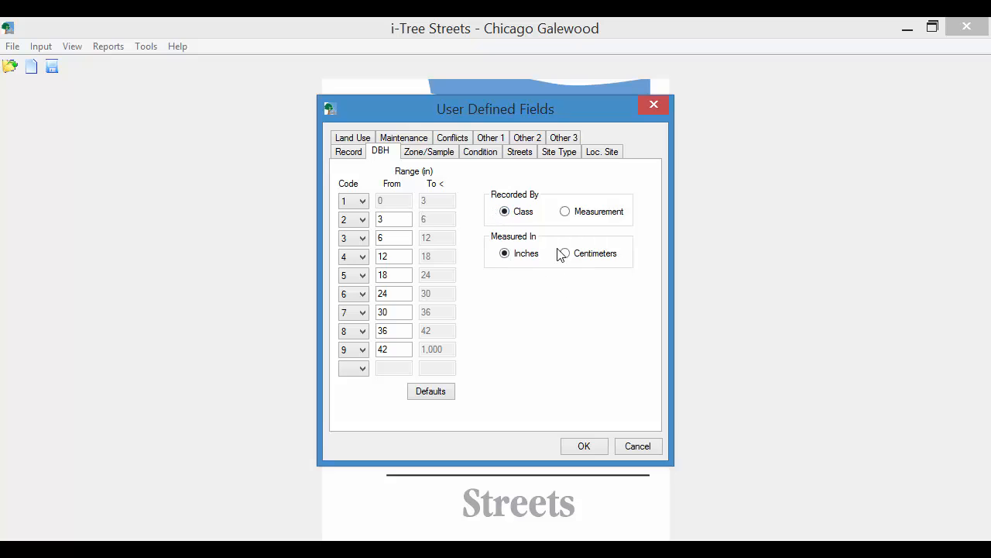
left_click(428, 152)
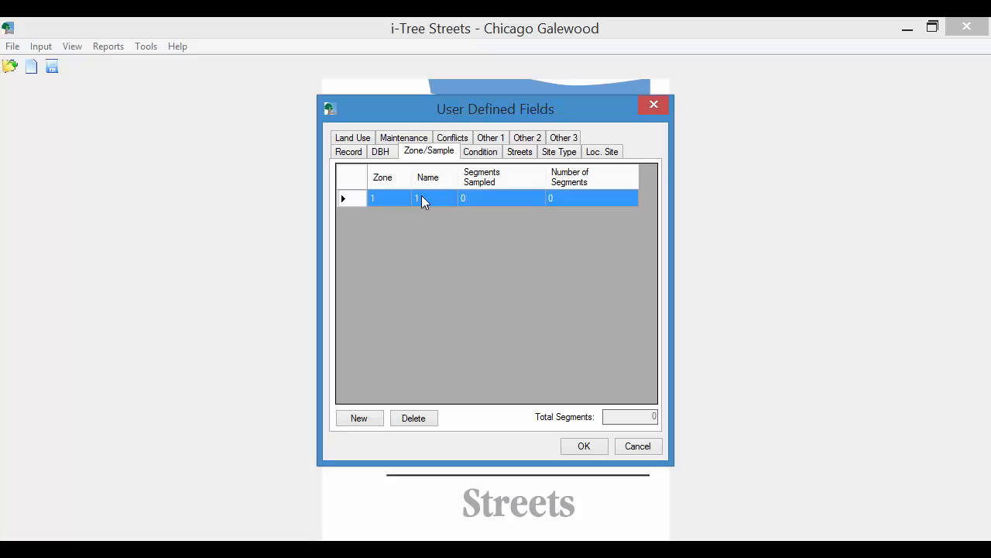
mouse_move(409, 202)
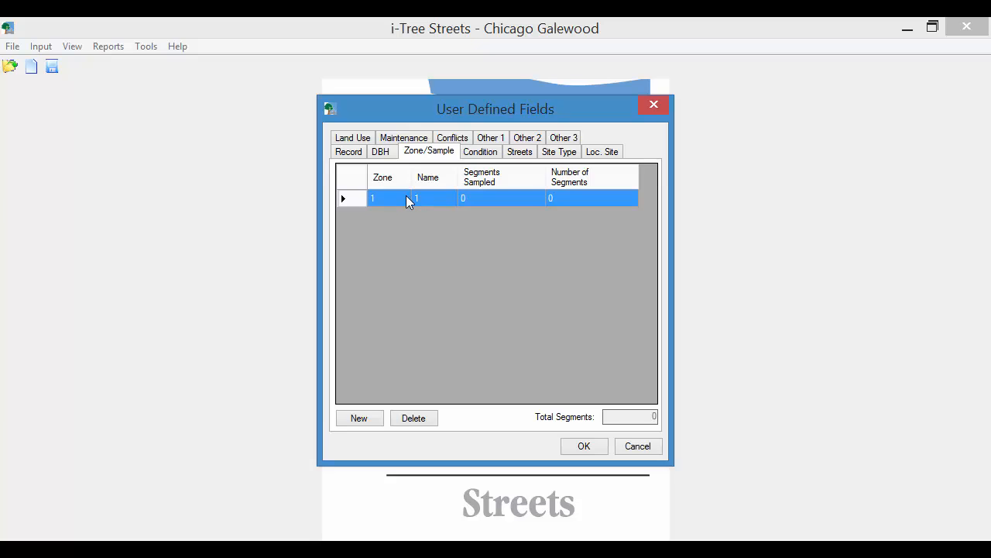
Name zone 1 Galewood and add a second zone named Mont Clare
left_click(433, 199)
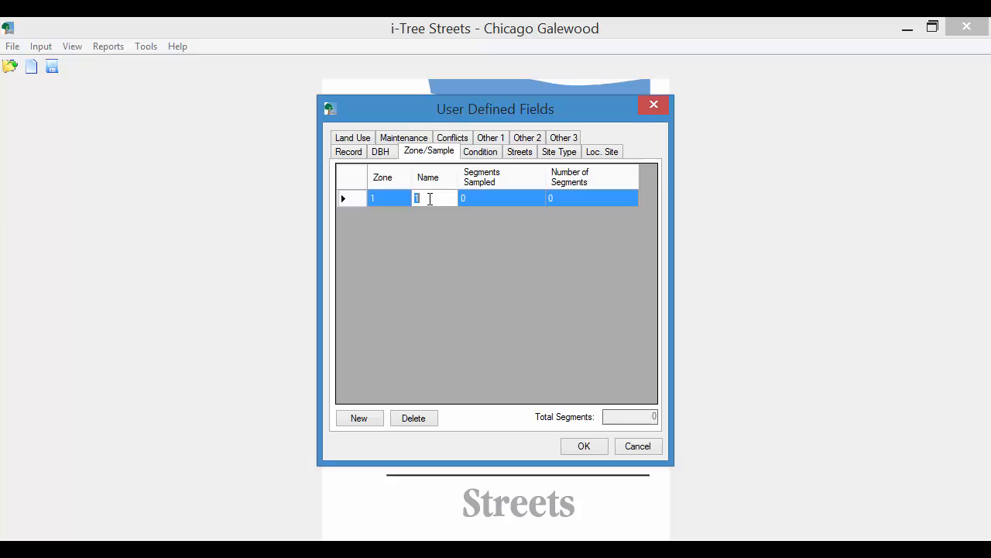
type("Gal")
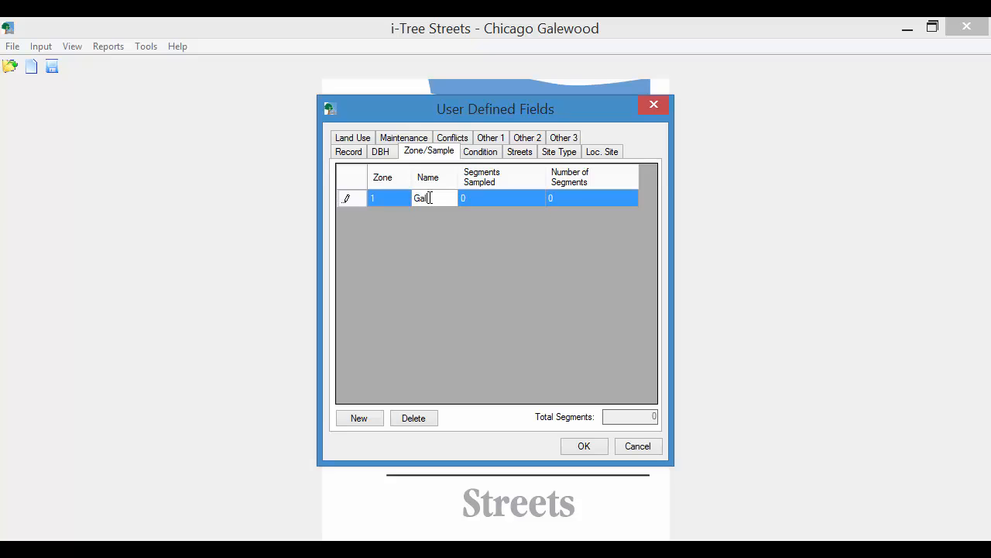
type("ewood")
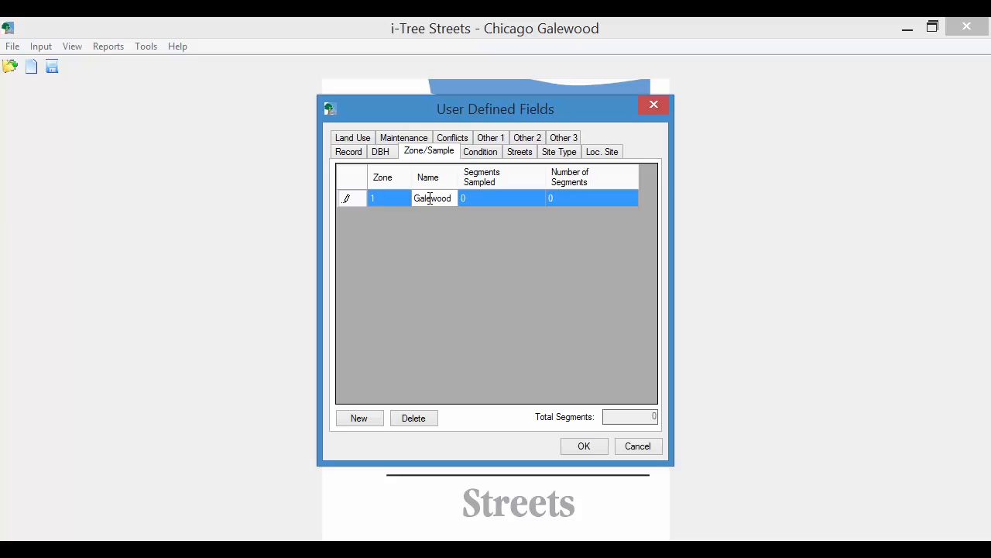
left_click(360, 419)
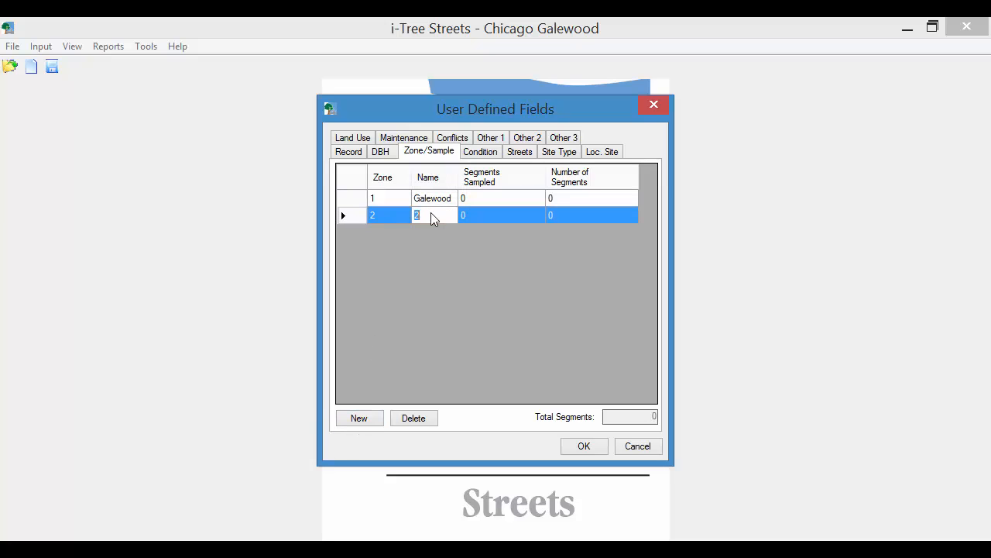
type("Mont")
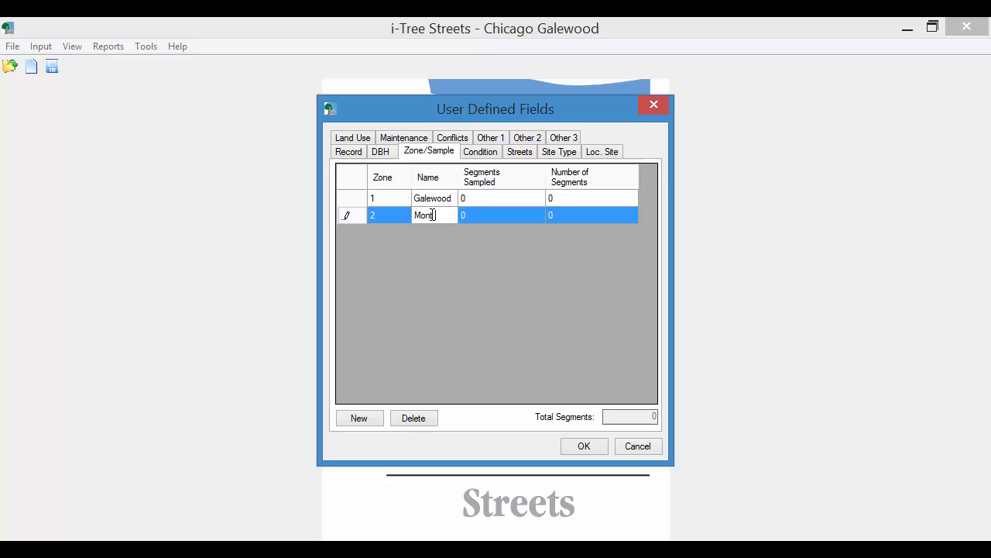
type("Clare")
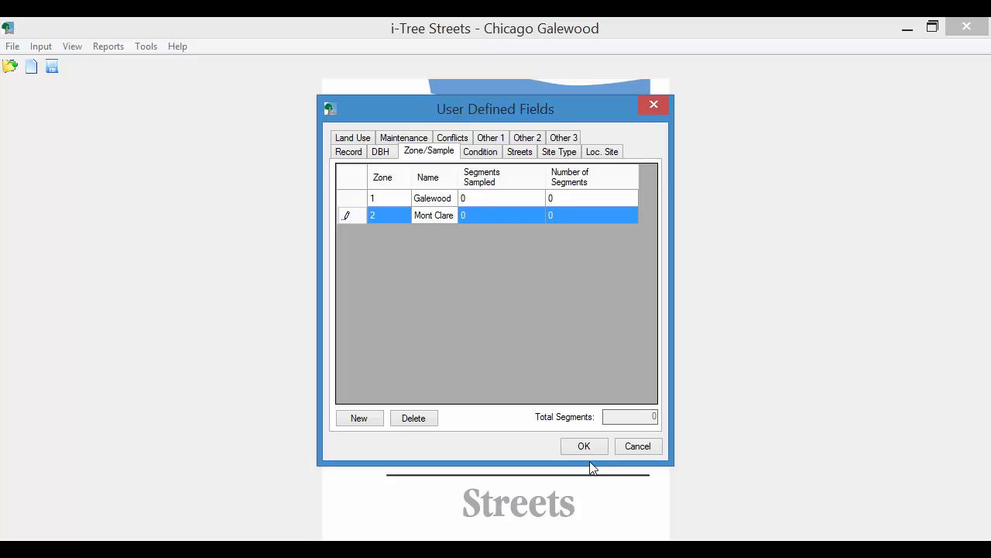
left_click(481, 152)
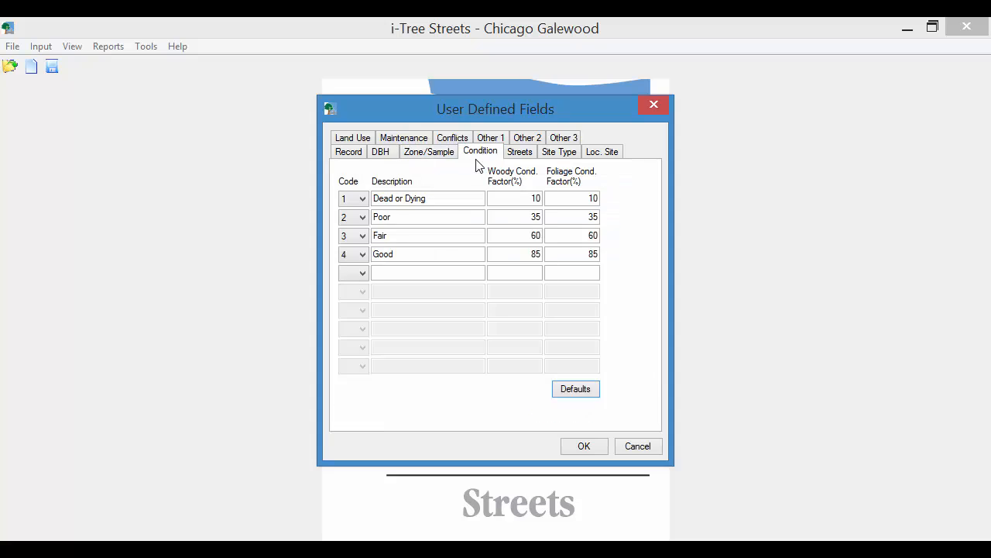
Add condition class code 5 'Excellent' with 90% woody and 90% foliage condition factors
left_click(428, 217)
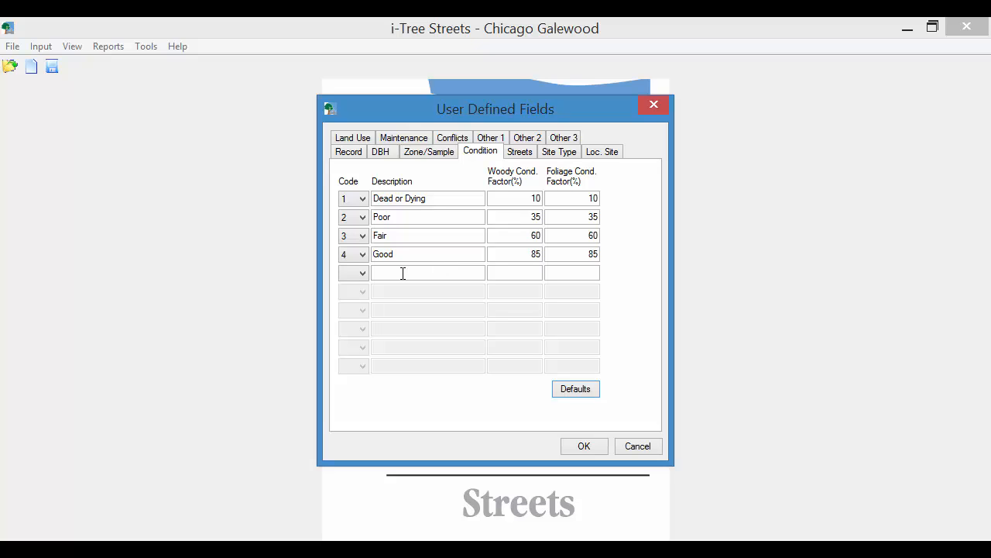
left_click(363, 273)
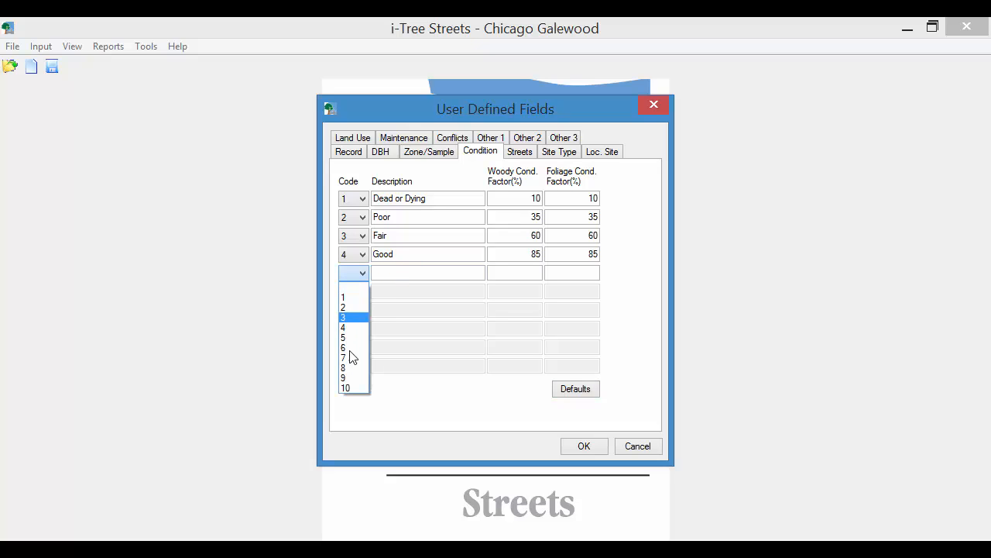
left_click(344, 338)
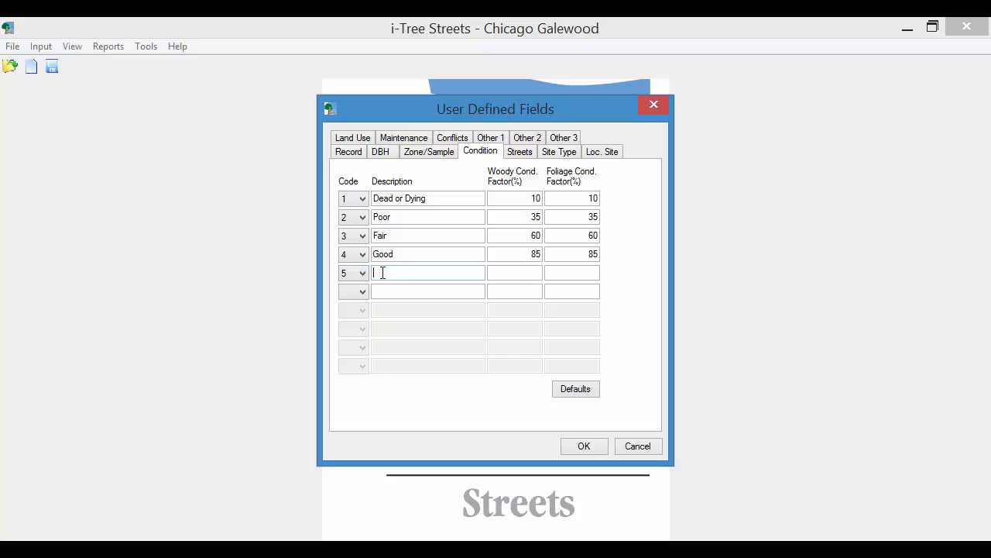
type("Excel")
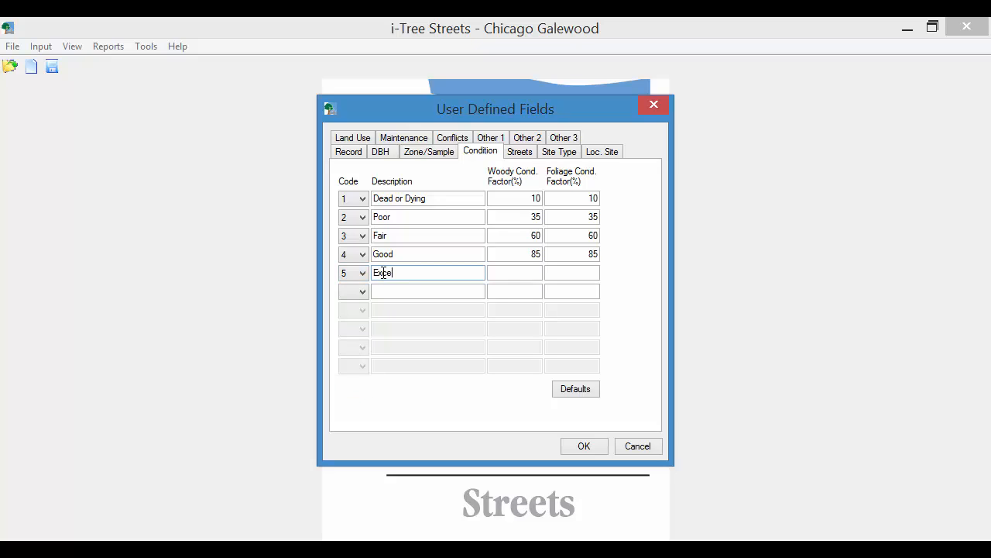
type("lent")
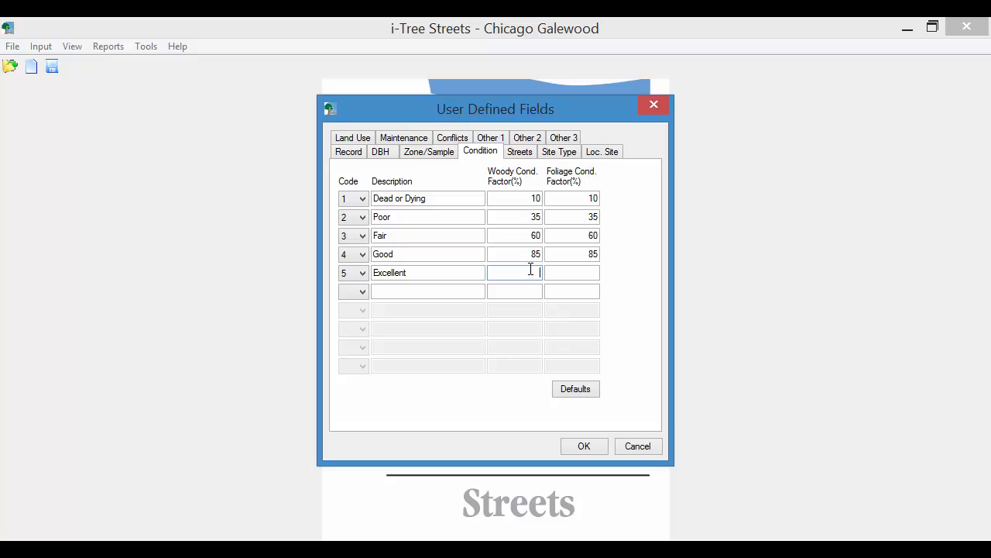
type("90")
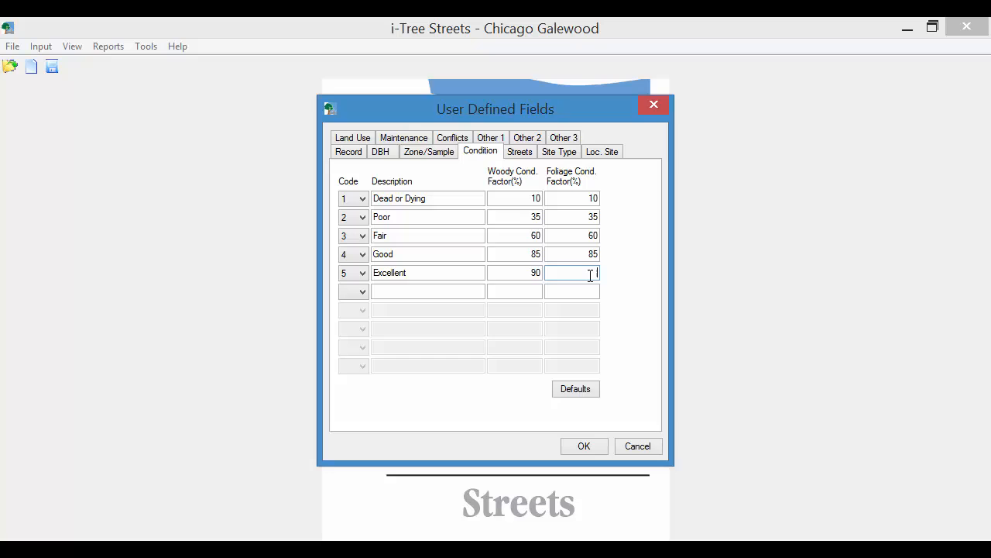
type("90")
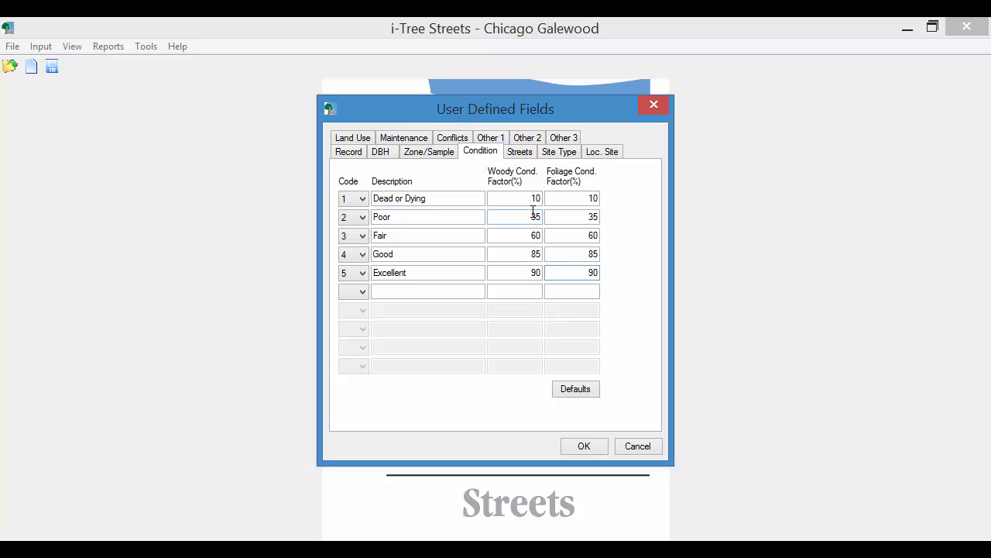
left_click(521, 152)
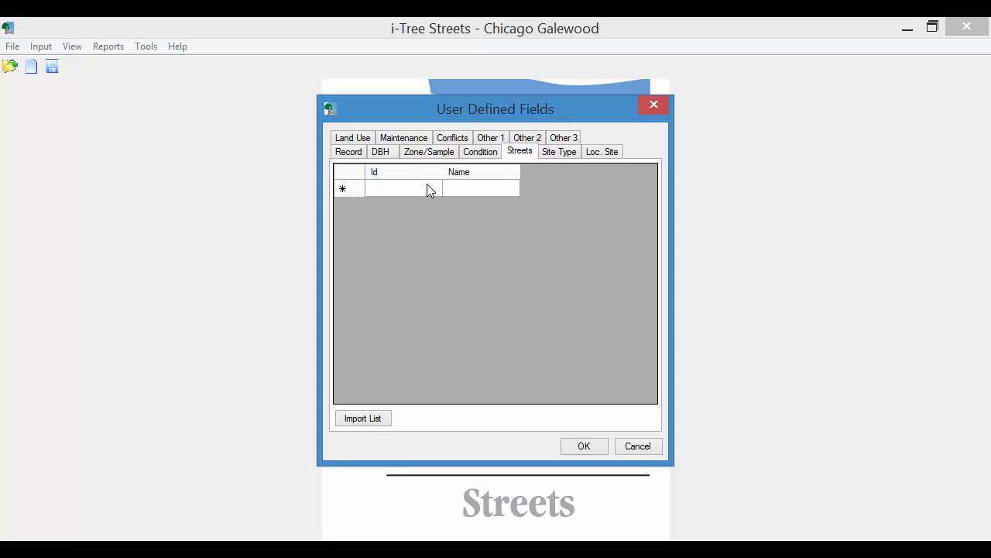
mouse_move(417, 195)
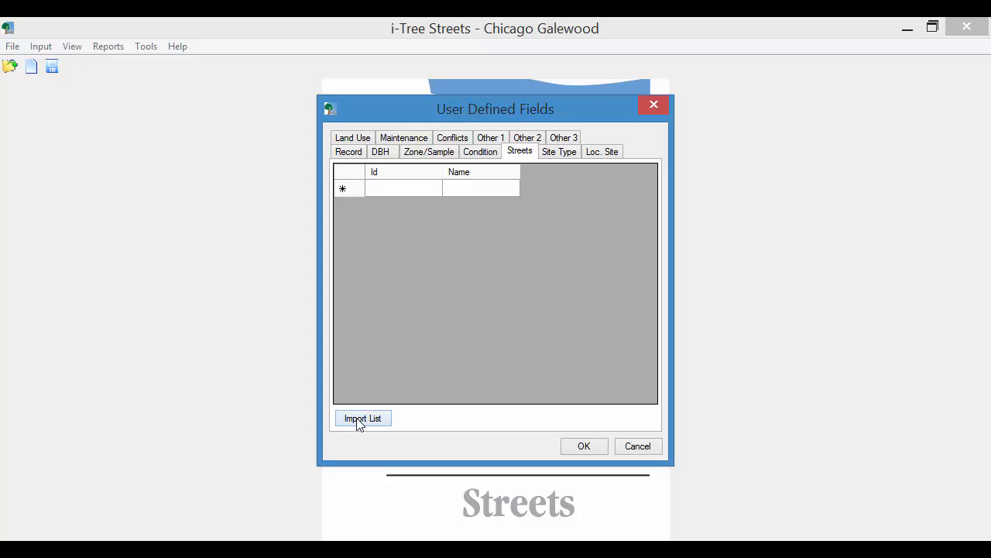
Import the 13 street names from local_road_names.txt into the Streets list
left_click(363, 418)
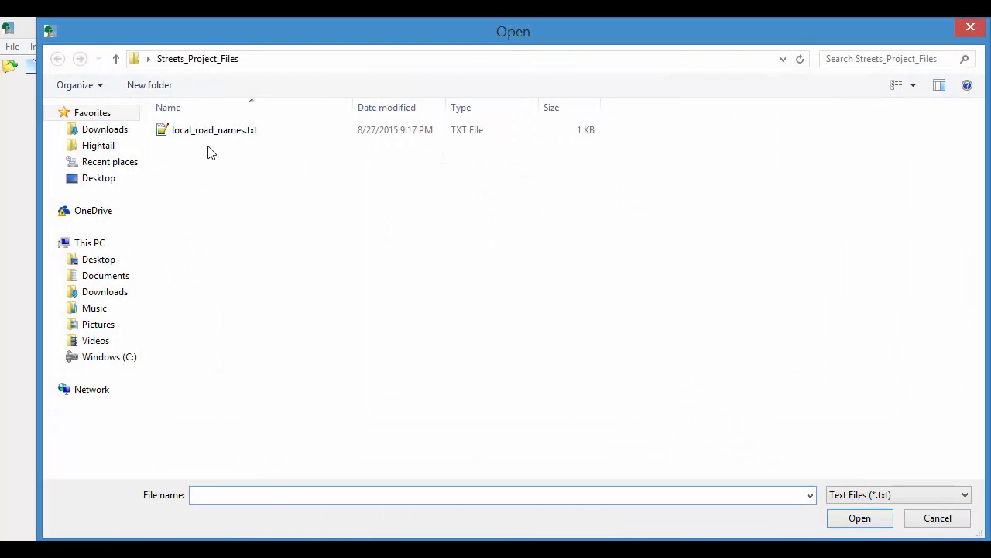
left_click(214, 130)
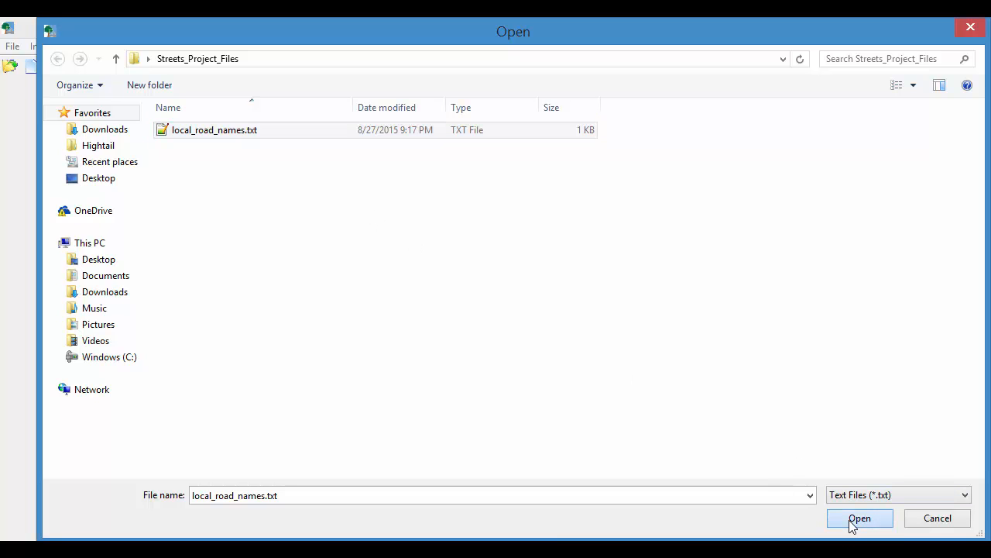
left_click(860, 518)
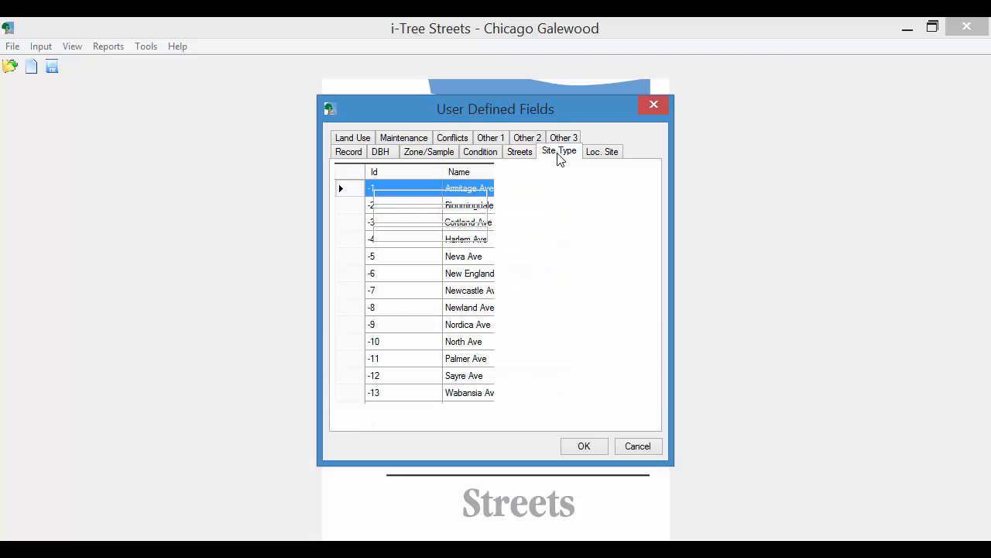
Review Site Type, Loc. Site, Land Use, Maintenance and Conflicts codes unchanged, ending on Other 1
left_click(558, 151)
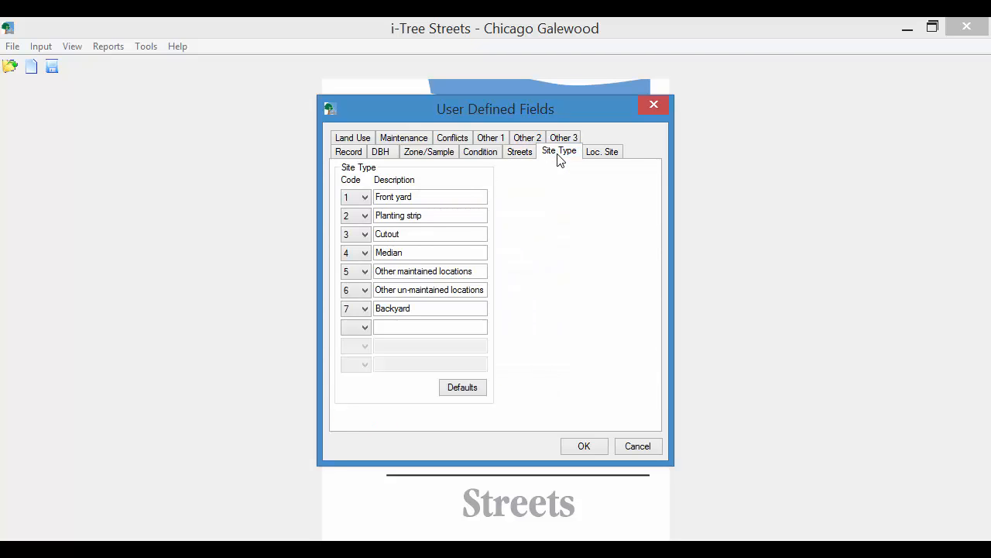
mouse_move(558, 169)
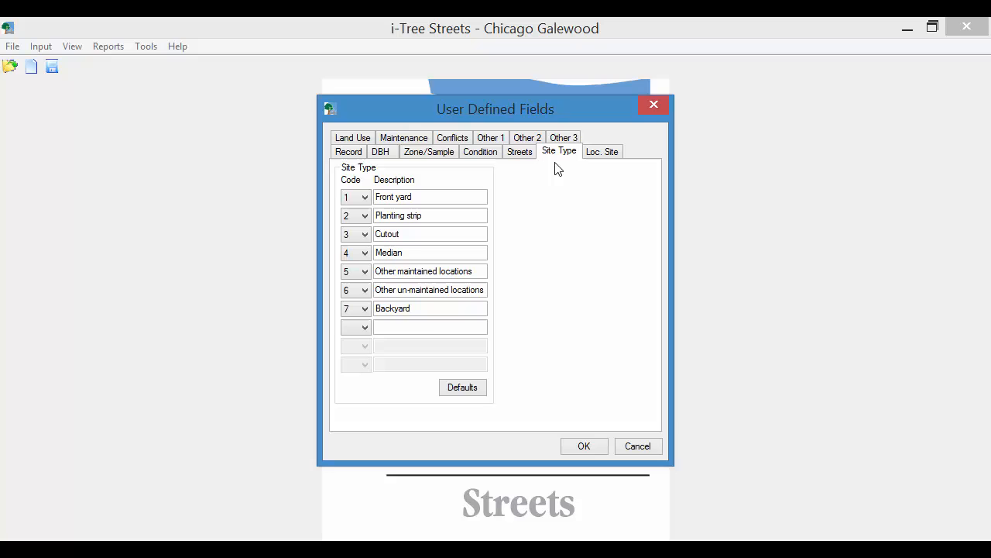
mouse_move(556, 173)
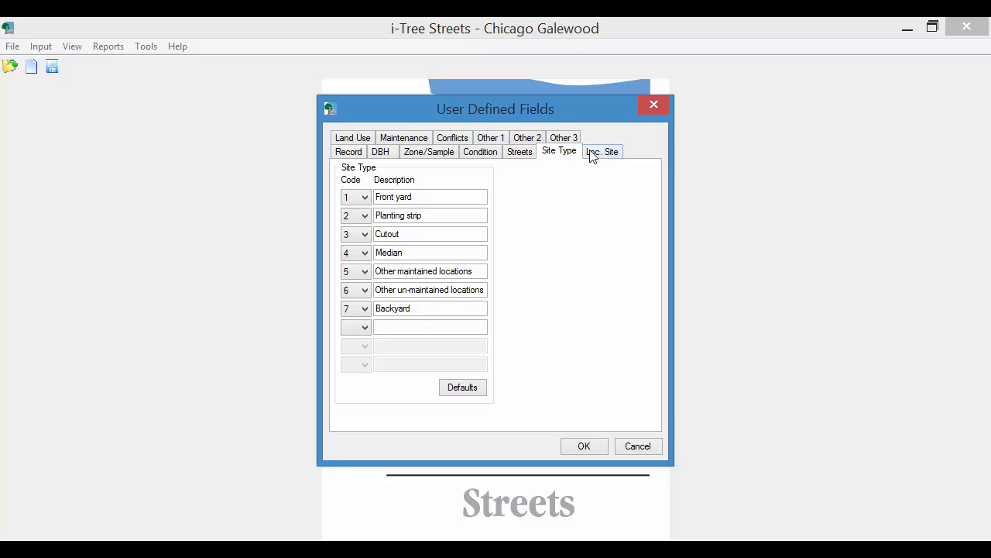
left_click(603, 152)
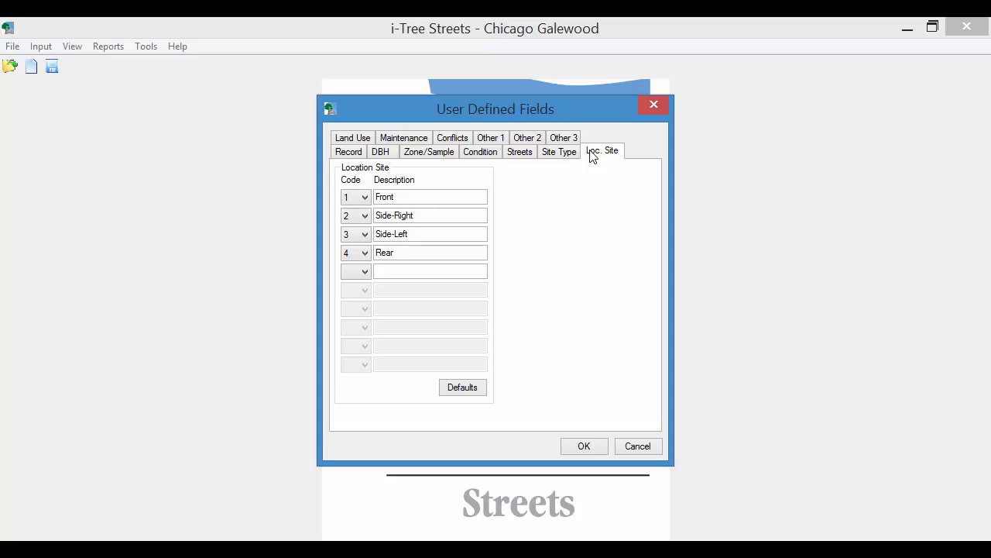
mouse_move(543, 232)
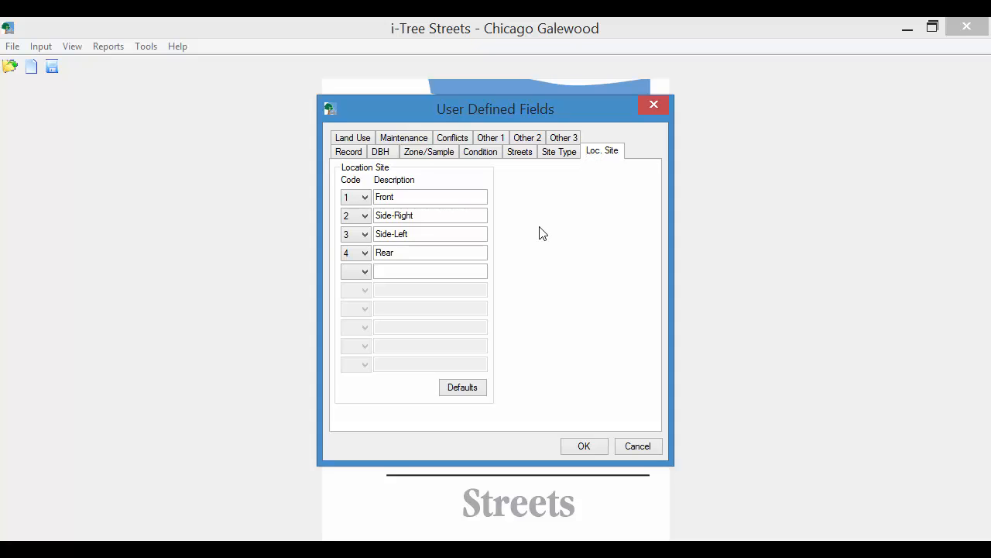
left_click(353, 137)
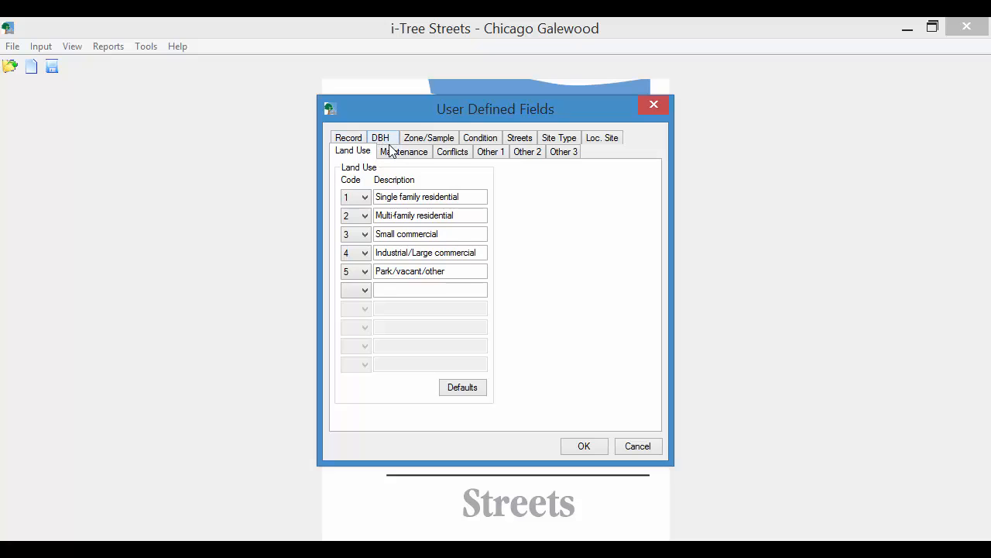
left_click(403, 152)
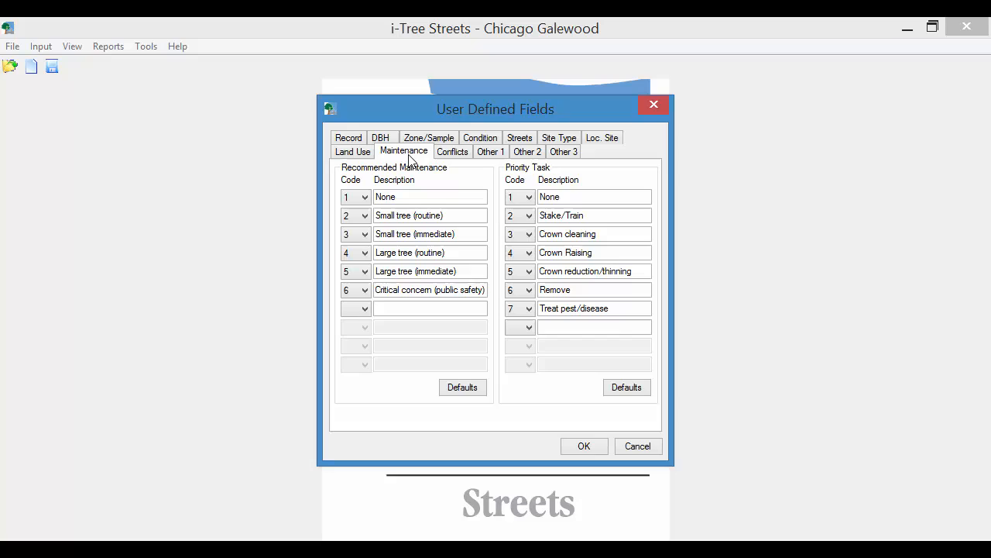
left_click(453, 152)
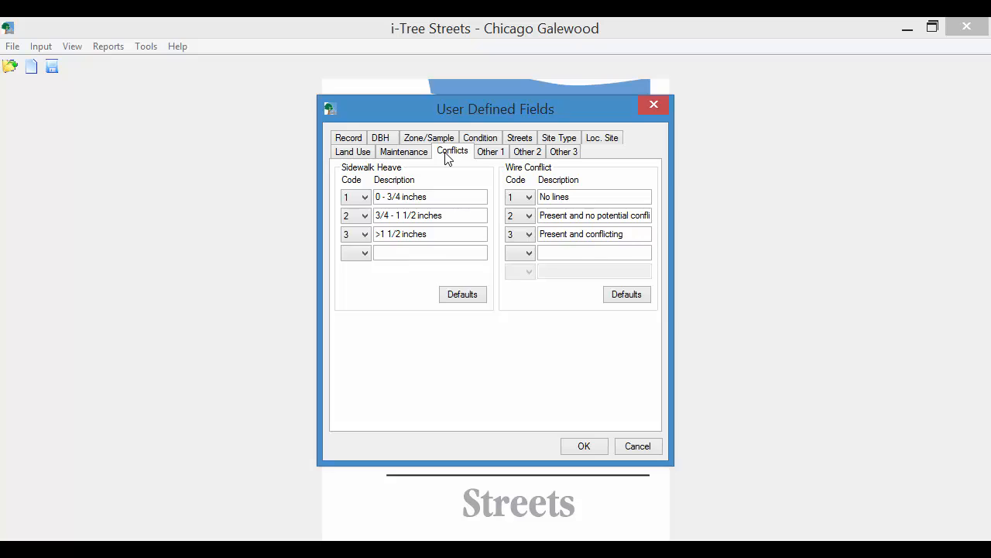
left_click(489, 152)
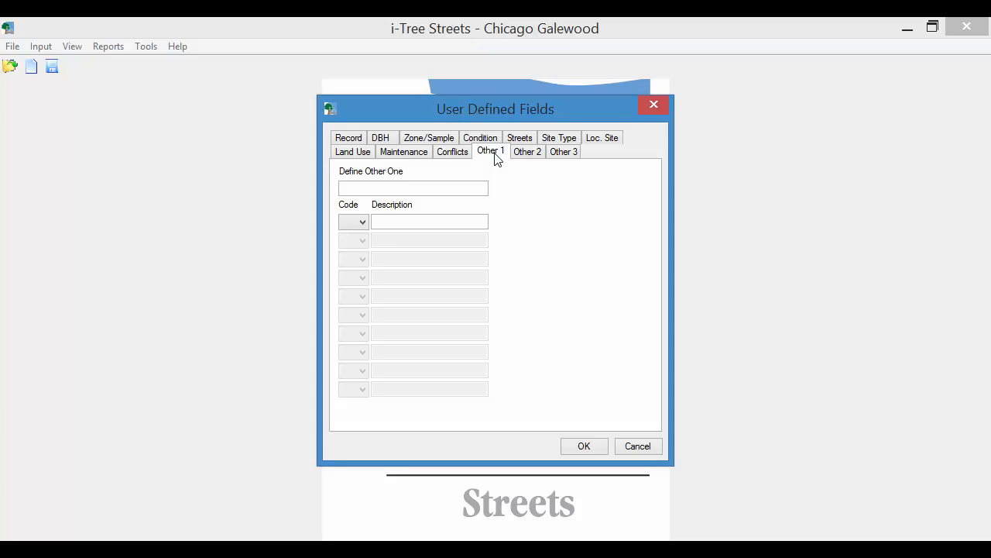
mouse_move(471, 177)
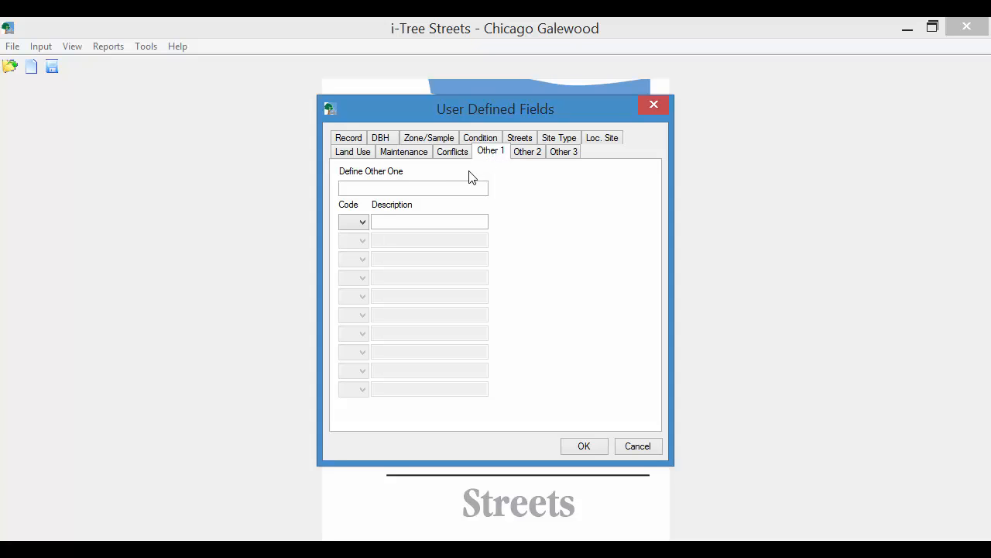
Define Other One as 'Risk assessment recommend' with code 1 described as 'Yes'
left_click(412, 188)
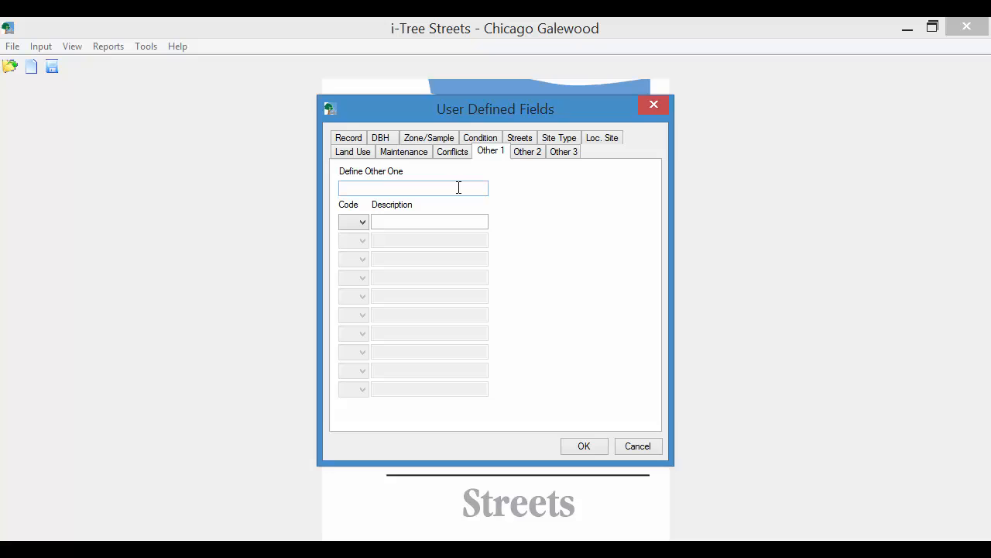
left_click(412, 188)
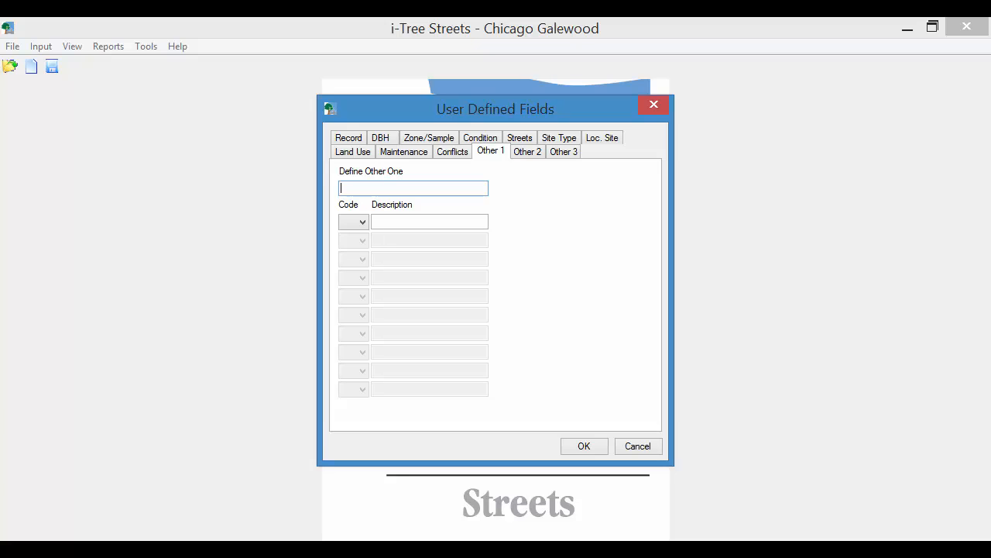
type("Risk a")
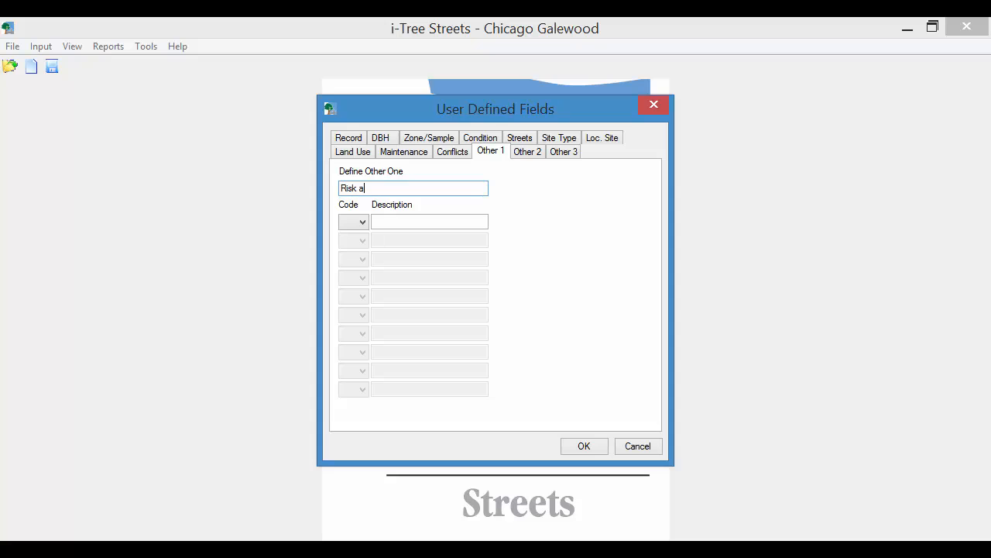
type("Yes")
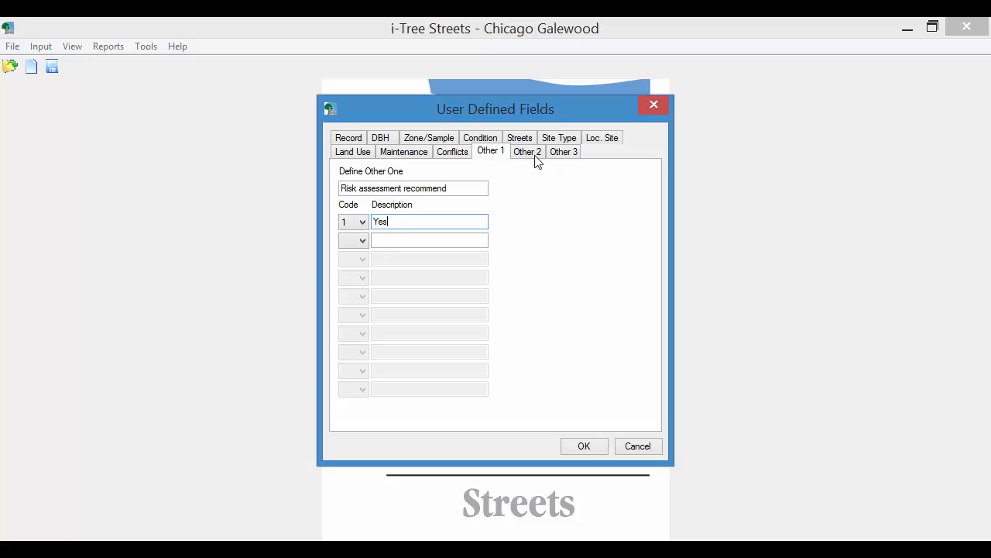
left_click(527, 151)
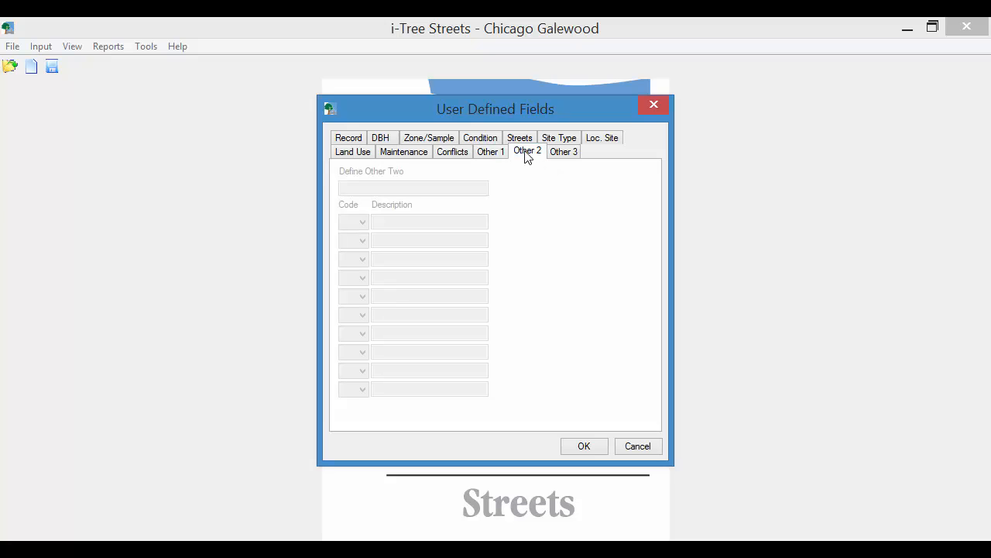
Uncheck Other Two as reportable, accept the field settings with OK, and reach the File menu
left_click(527, 151)
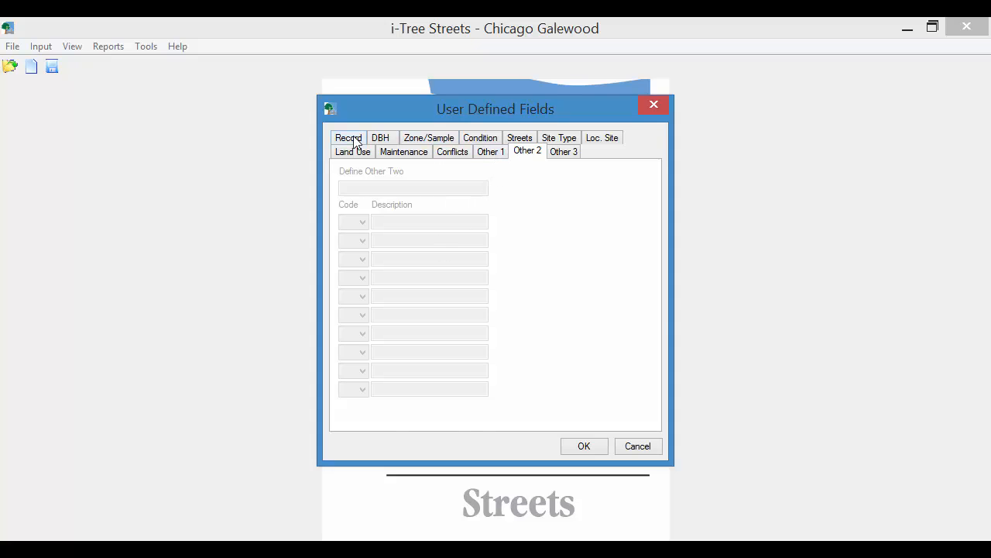
left_click(348, 138)
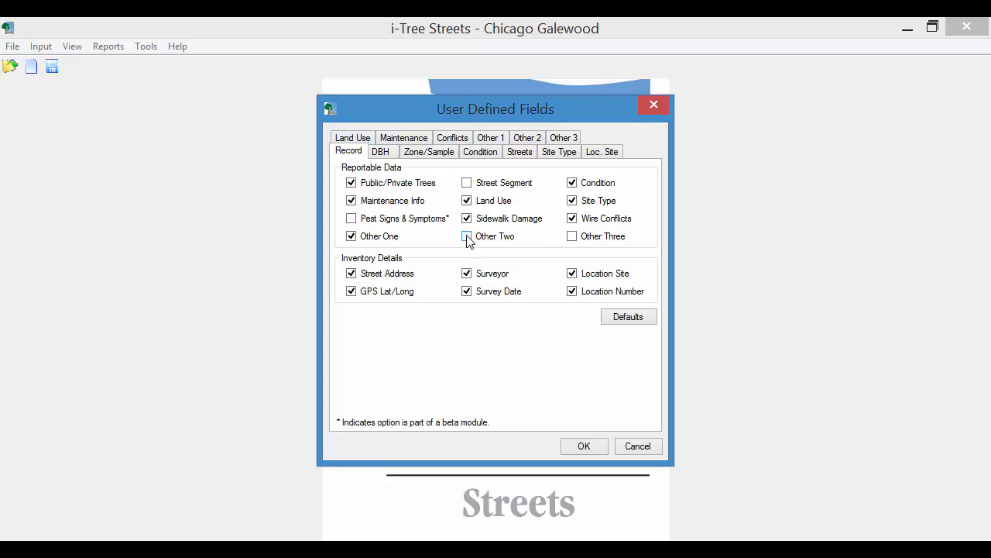
left_click(468, 236)
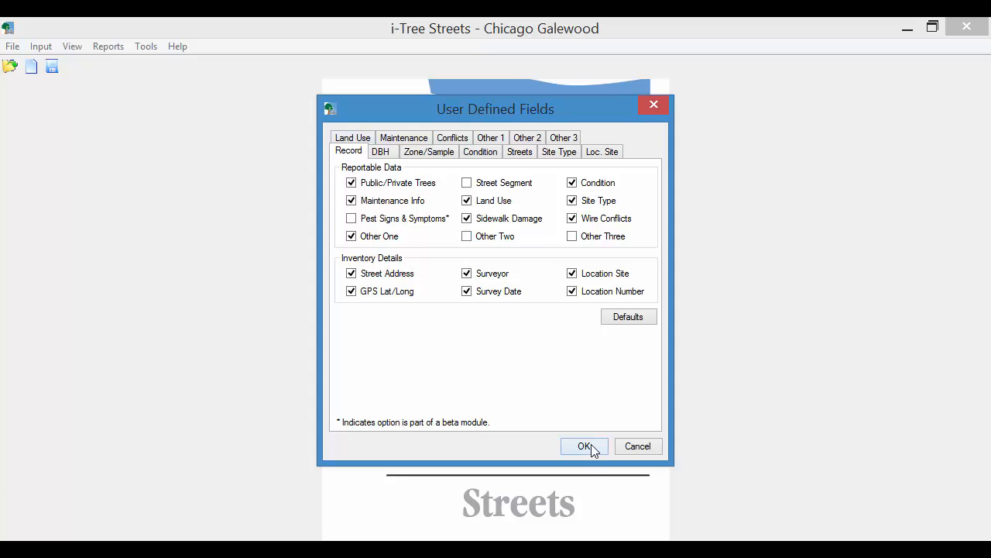
left_click(586, 446)
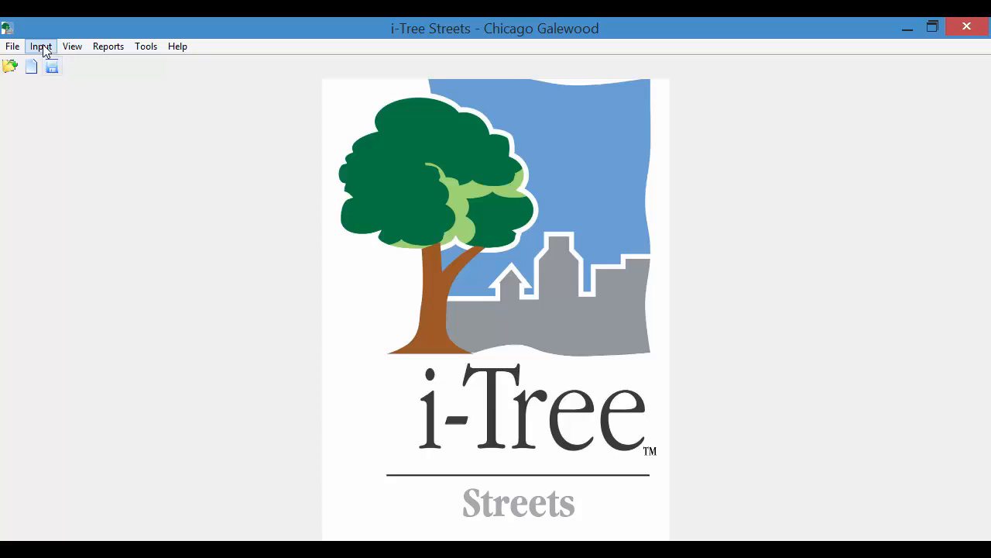
left_click(13, 46)
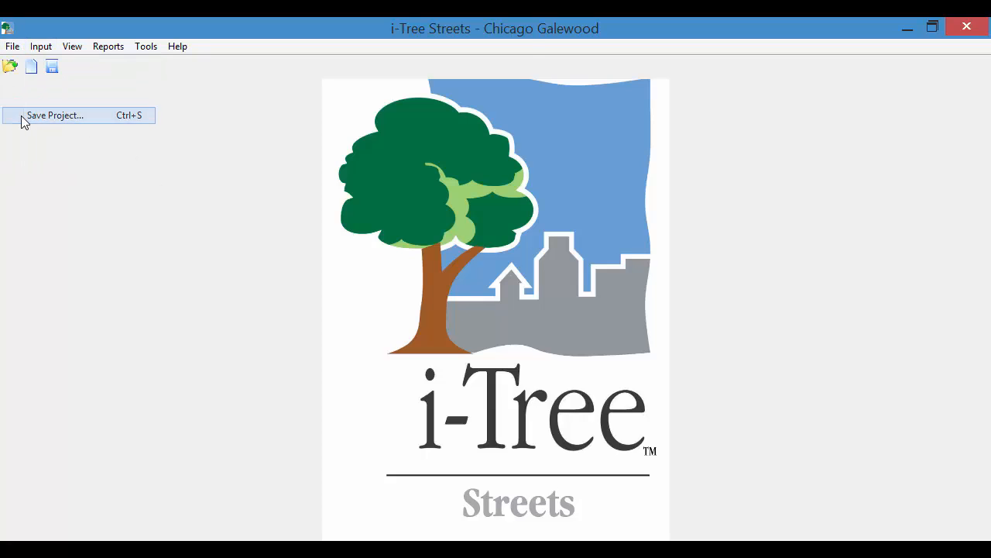